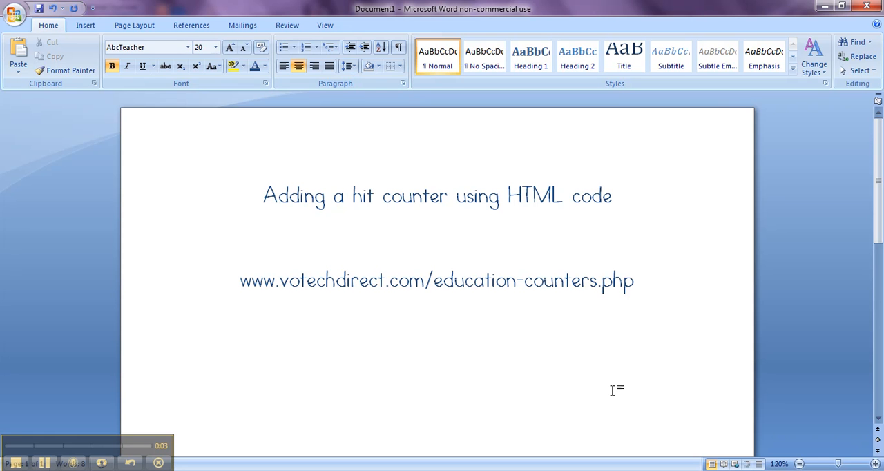
- Leave the Word notes on the hit counter and switch to Internet Explorer at Google
click(598, 280)
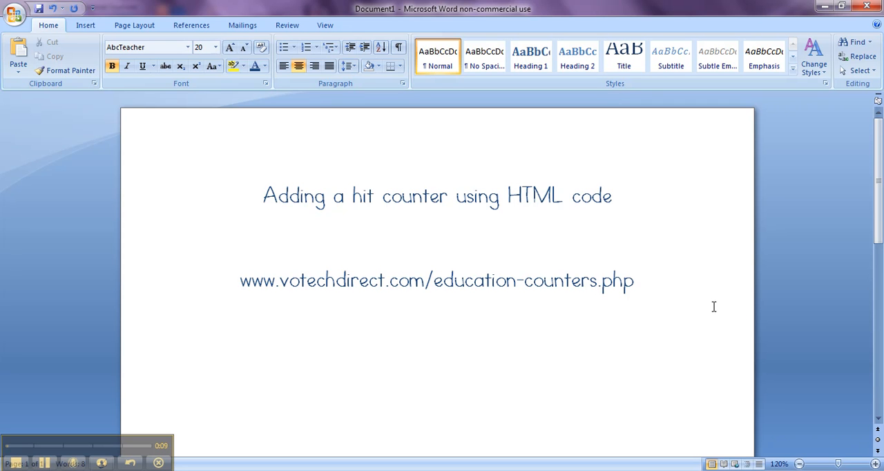
mouse_move(253, 304)
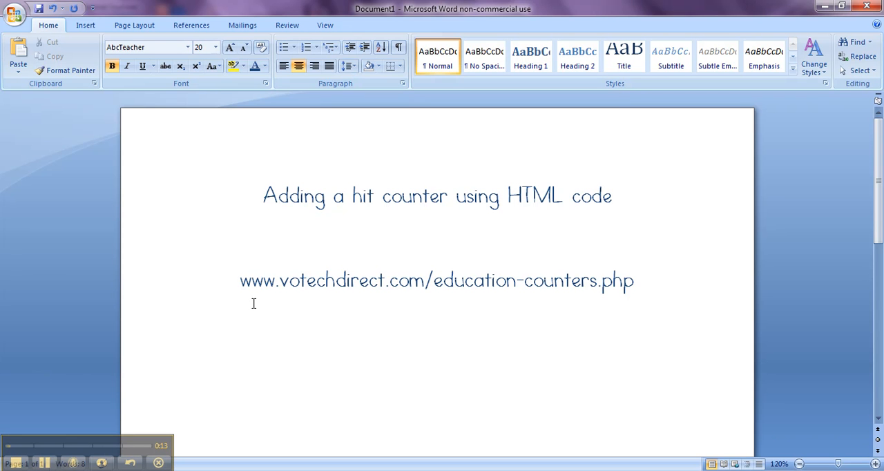
click(634, 281)
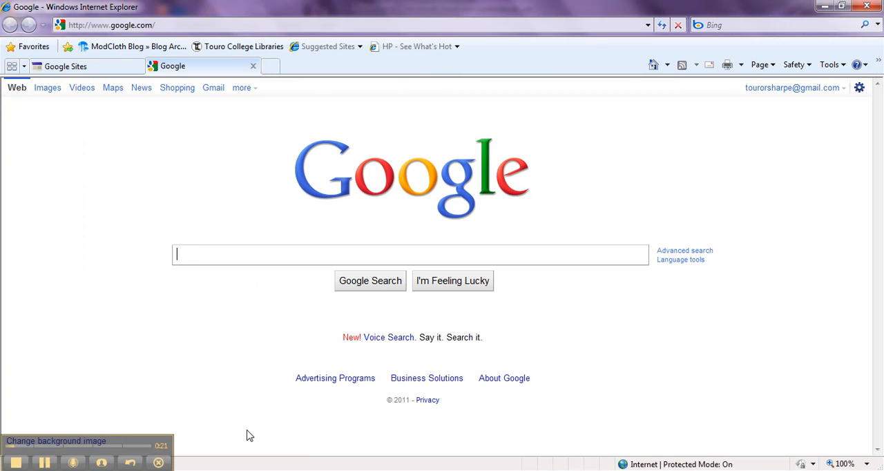
text(www.vote)
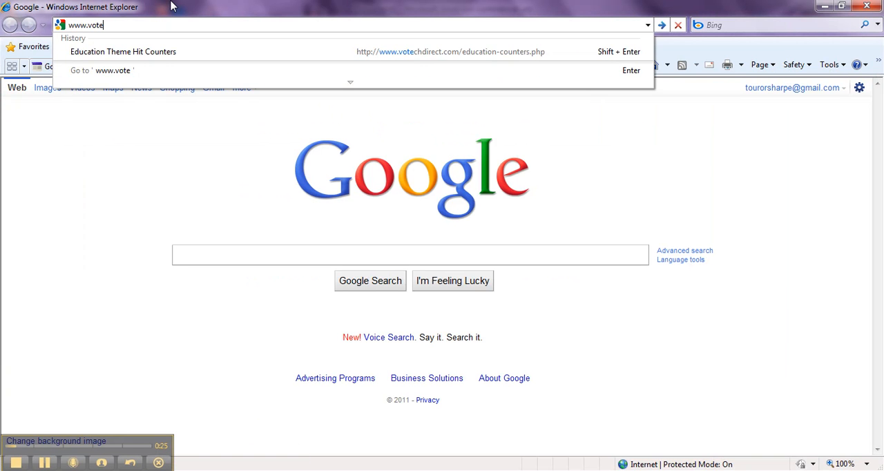
text(ch)
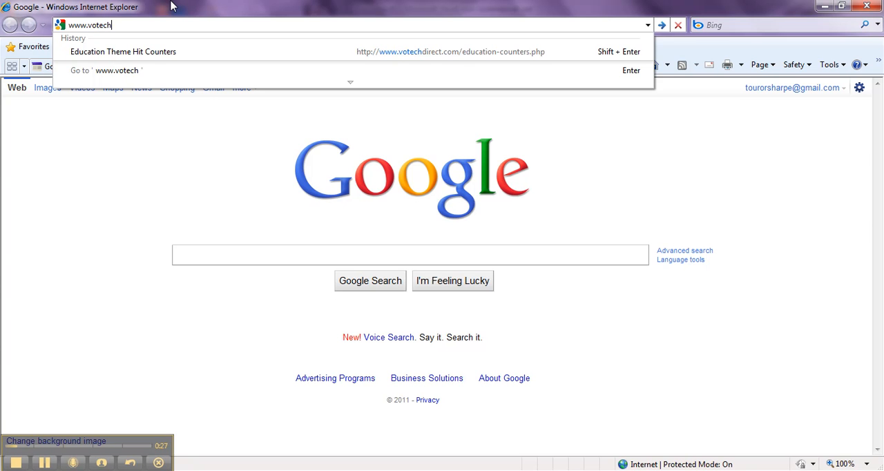
text(direc)
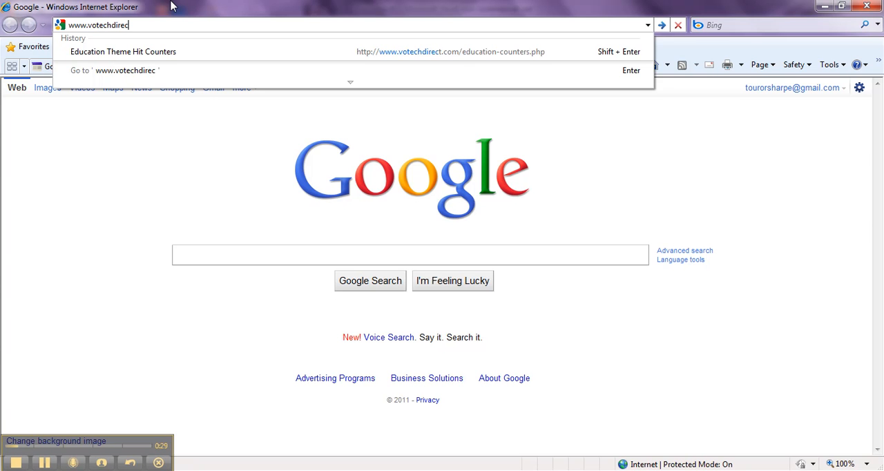
text(t.com)
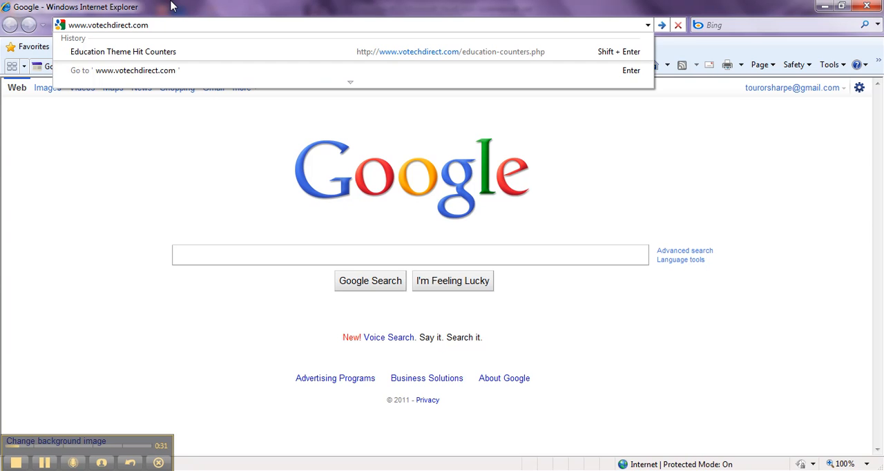
text(/educat)
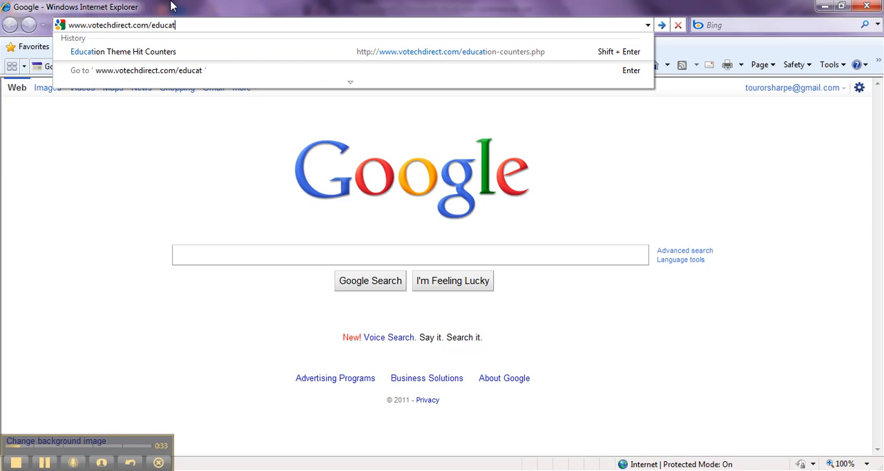
text(ion-)
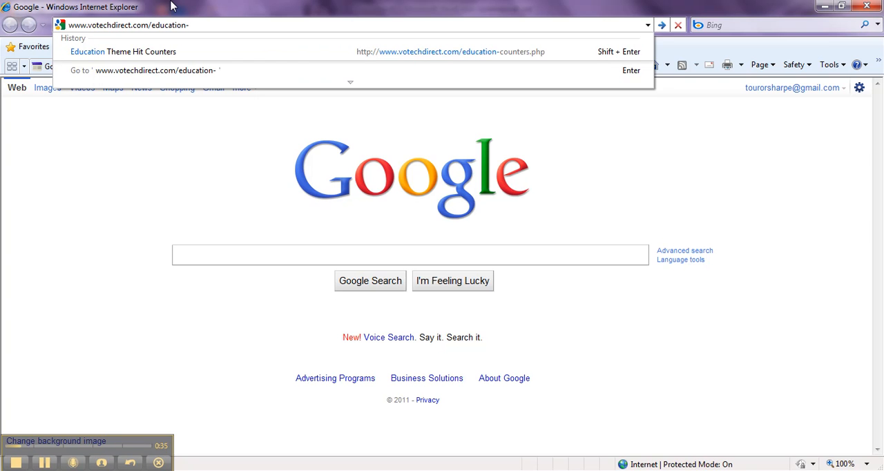
text(counters.php)
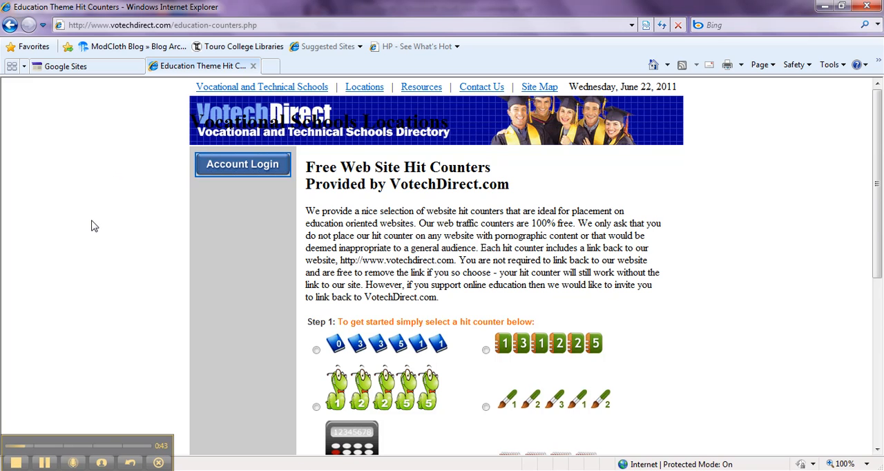
- Select the chalkboard WELCOME counter design from the list to reach its signup form
scroll(down, 3)
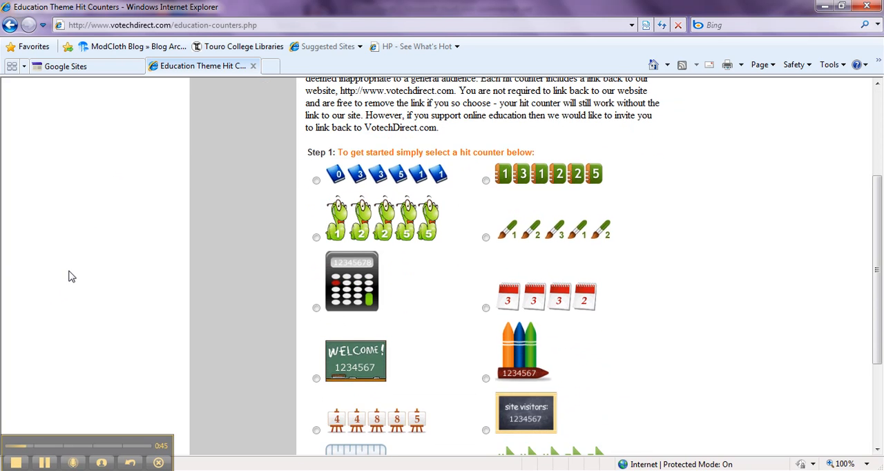
scroll(down, 3)
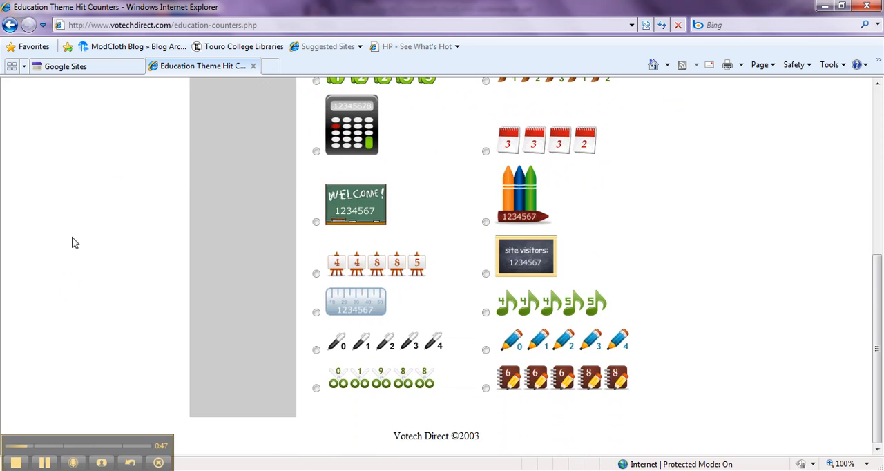
mouse_move(317, 222)
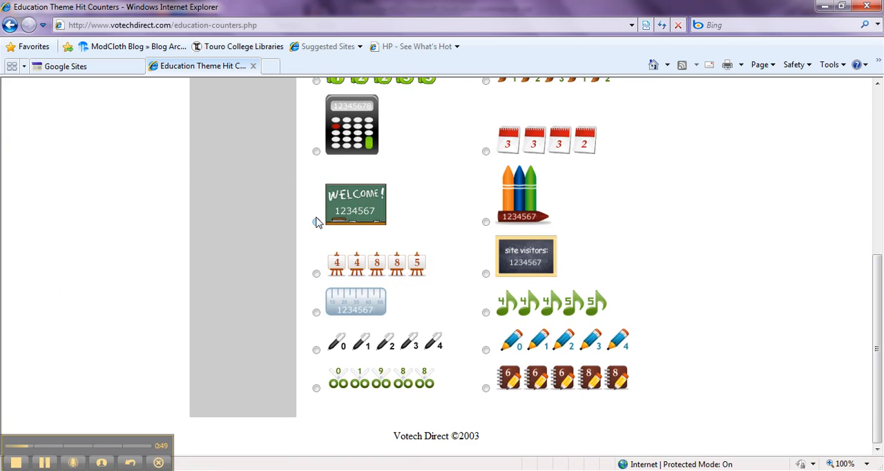
click(356, 204)
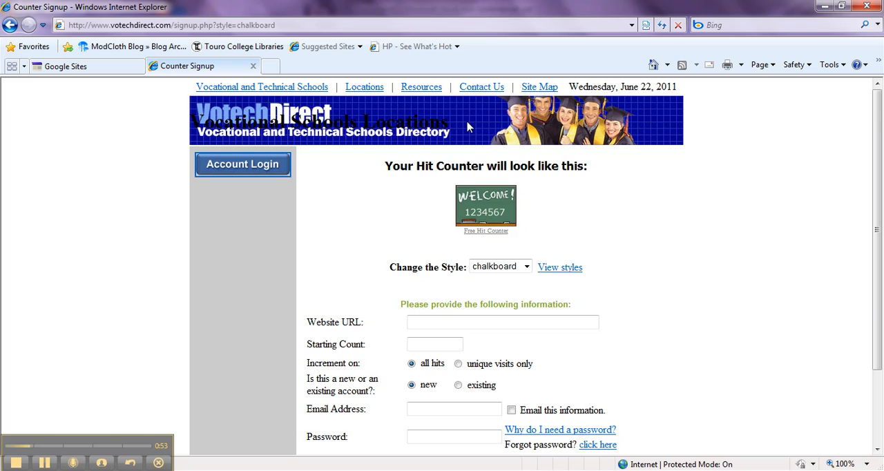
scroll(down, 3)
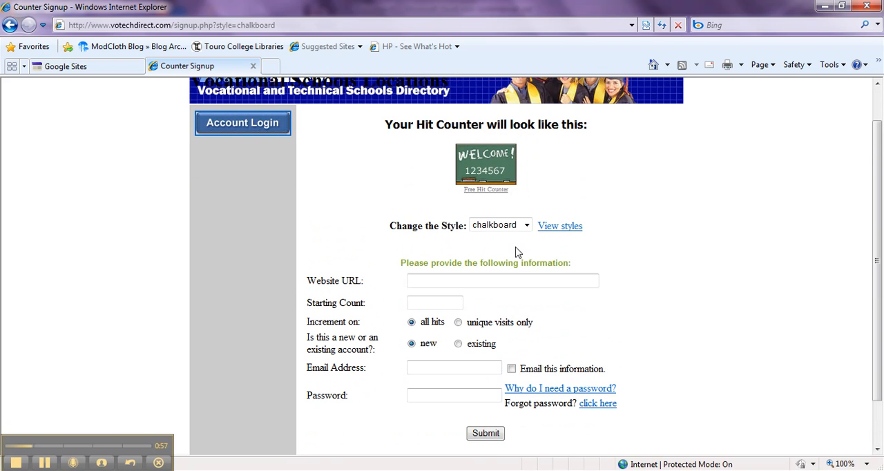
click(502, 280)
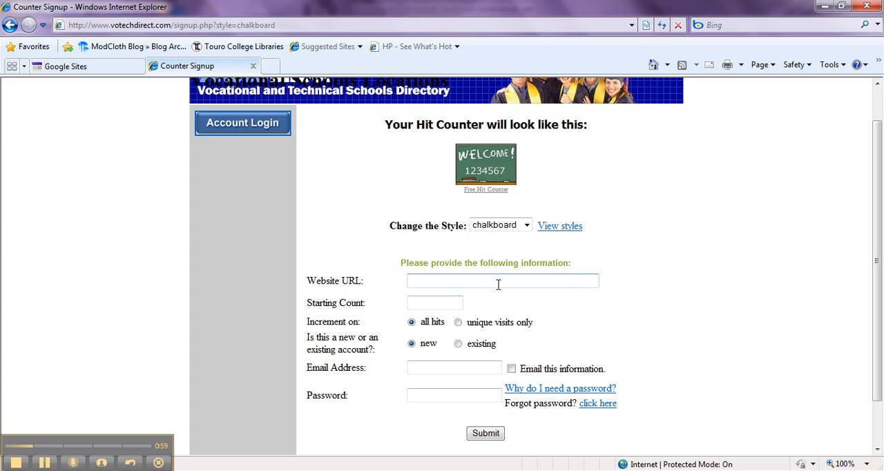
text(we)
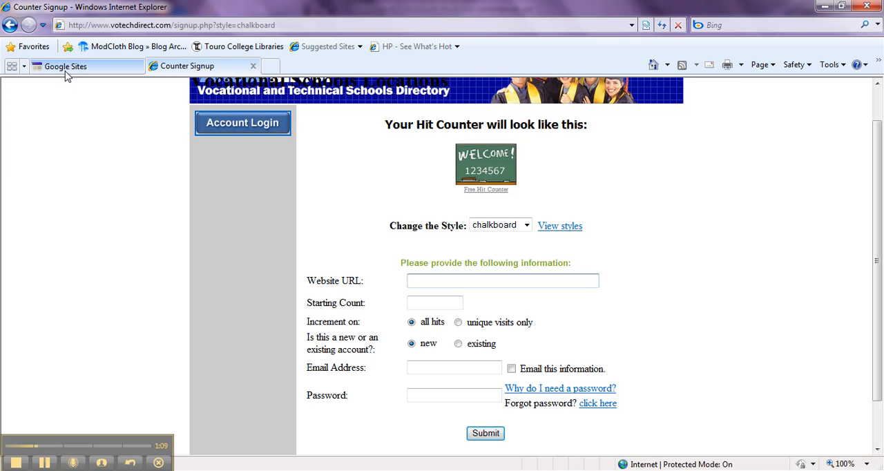
click(65, 65)
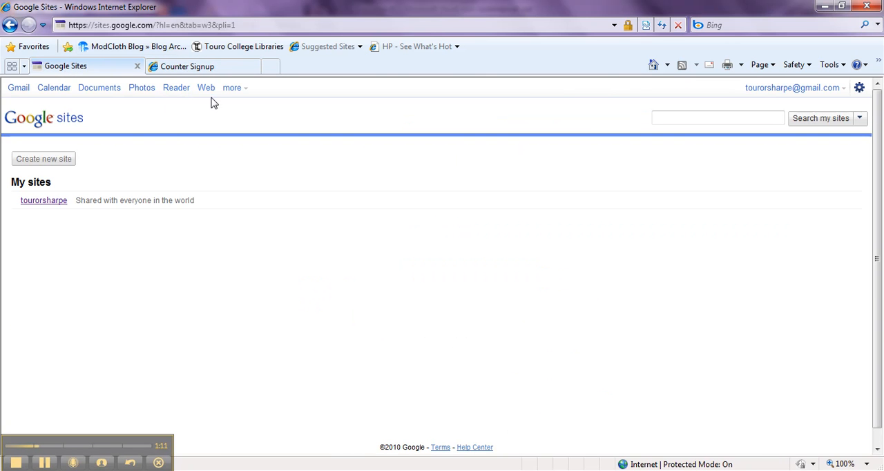
click(186, 66)
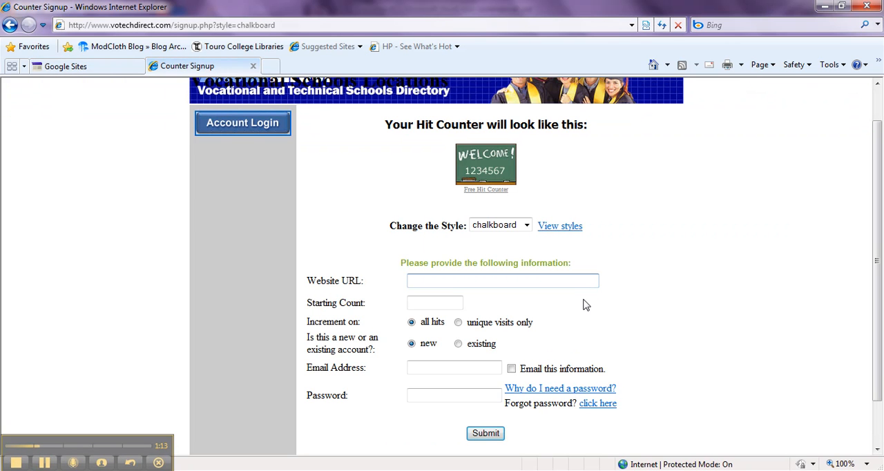
- Enter the tourorsharpe site URL and a starting count of 1000
text(touro.webh)
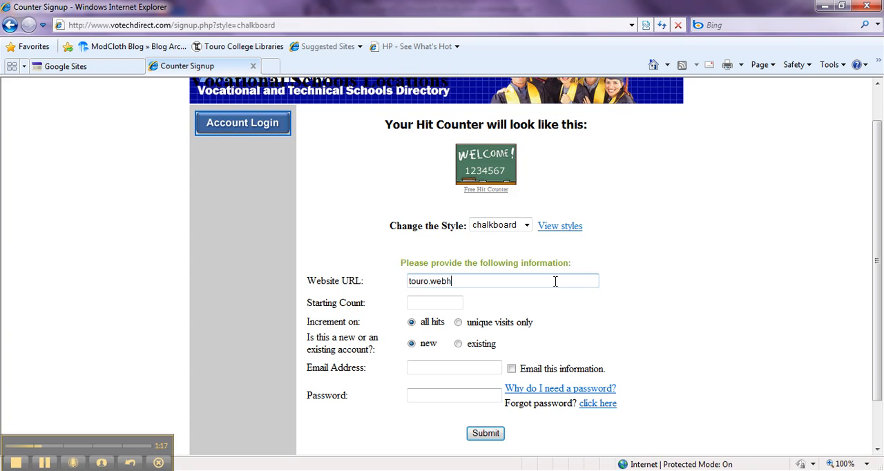
text(op.com)
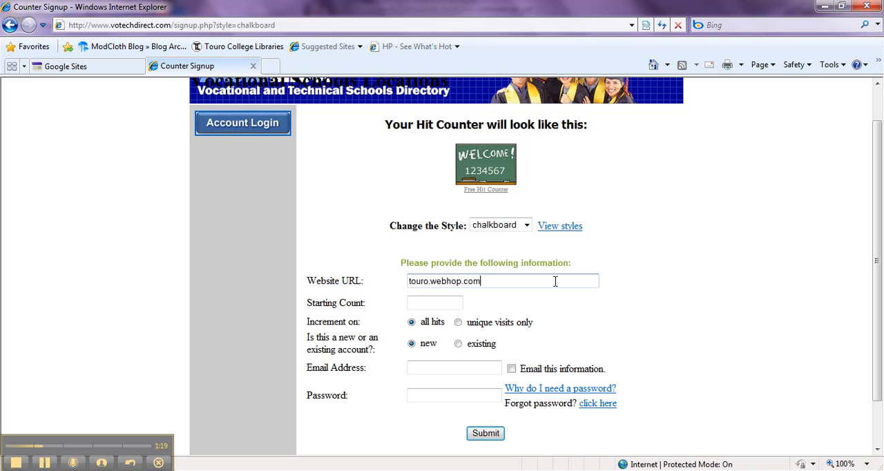
text(/touror)
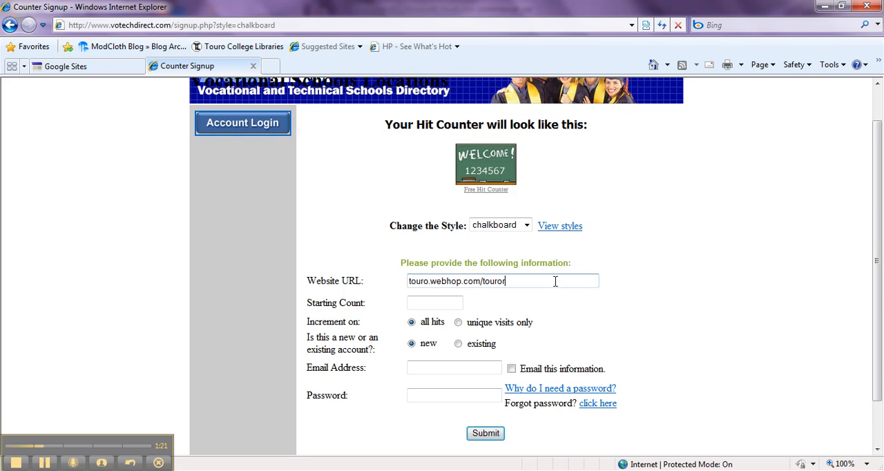
text(sharpe)
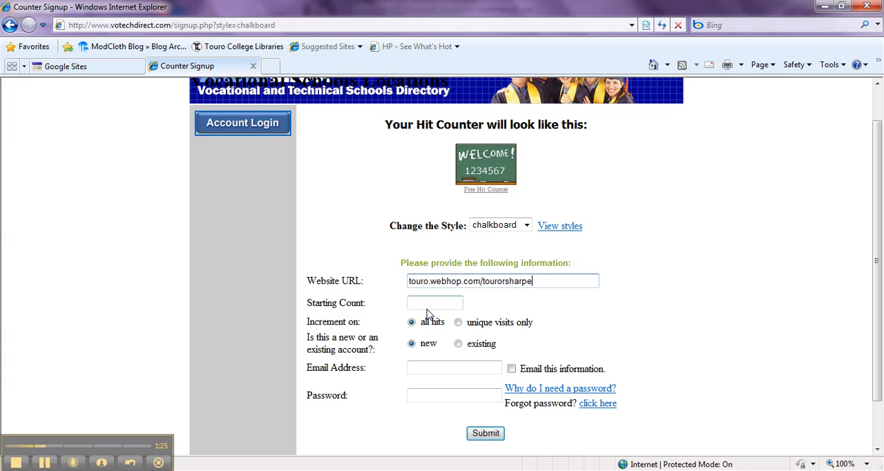
click(435, 302)
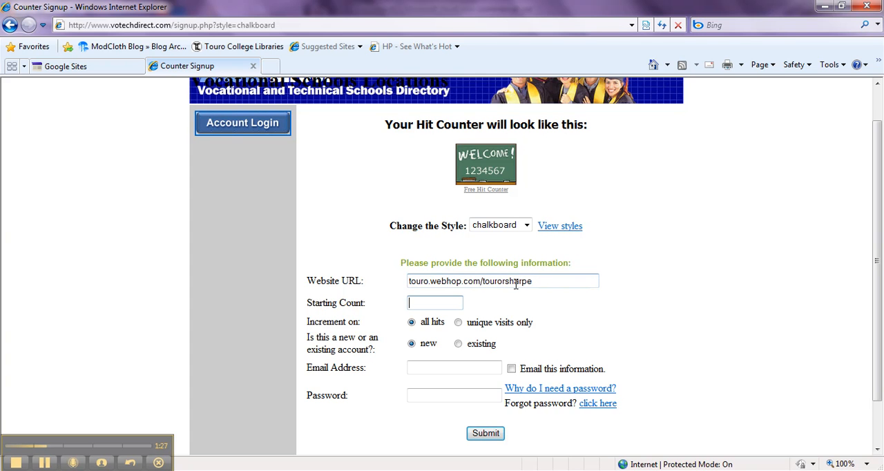
text(10)
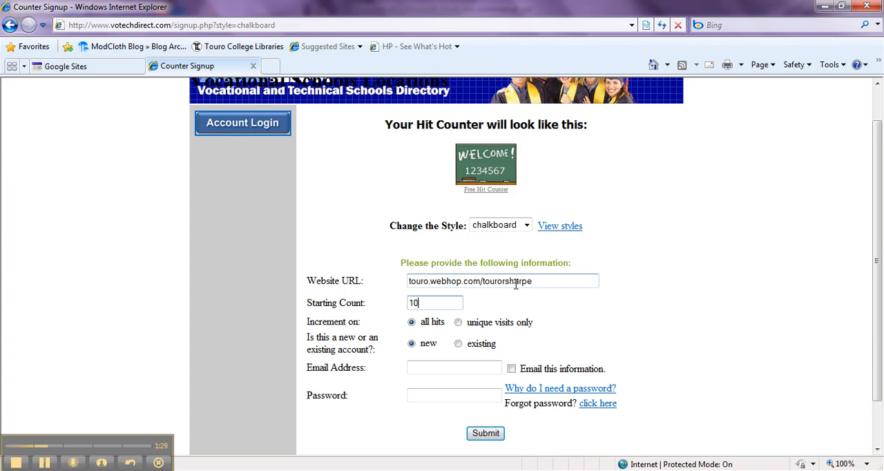
text(00)
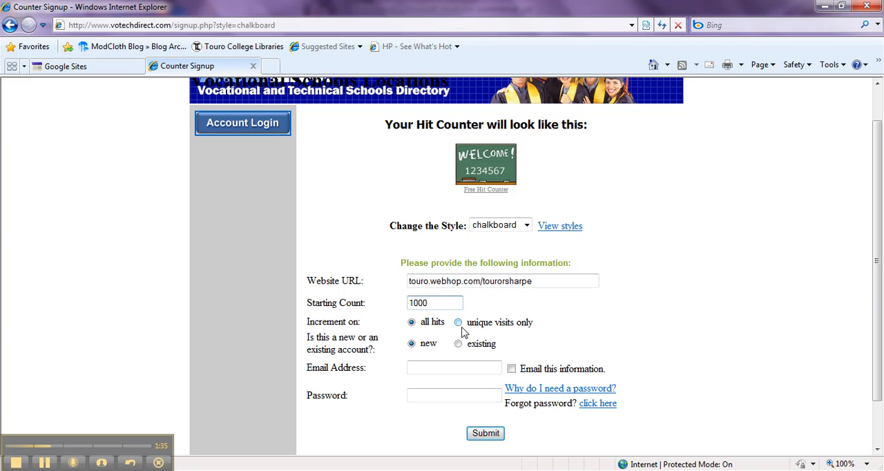
- Choose all hits and existing account, enter the gmail address and password, and submit
click(412, 322)
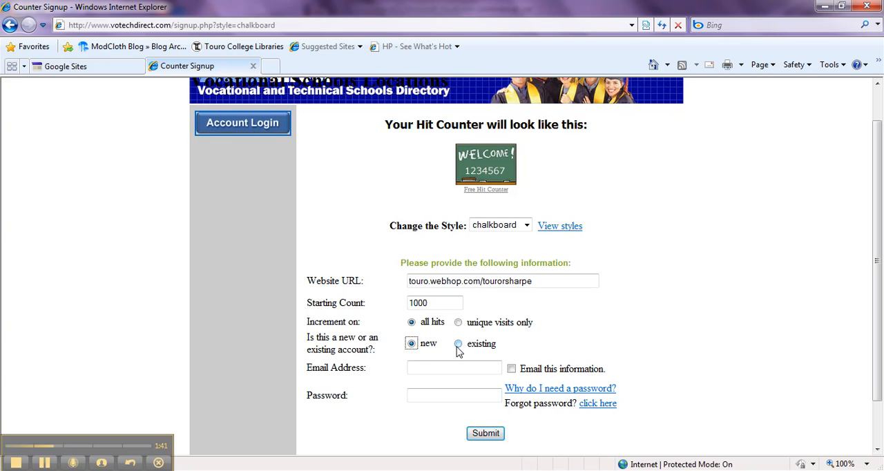
click(454, 368)
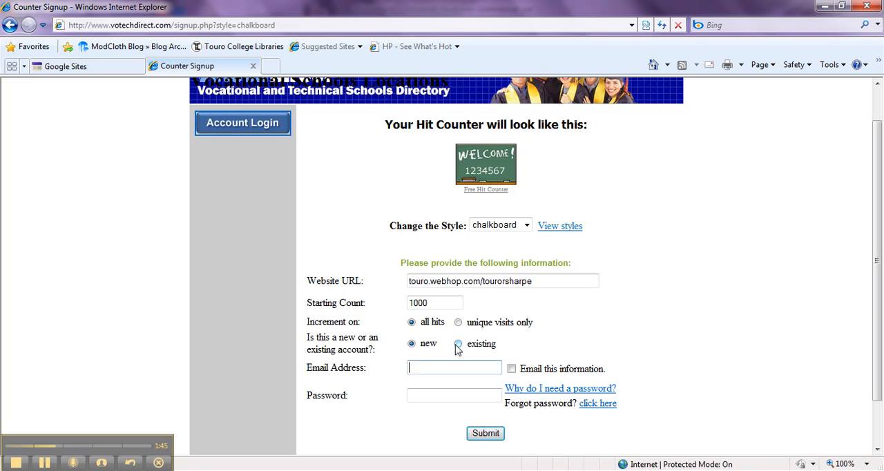
click(458, 343)
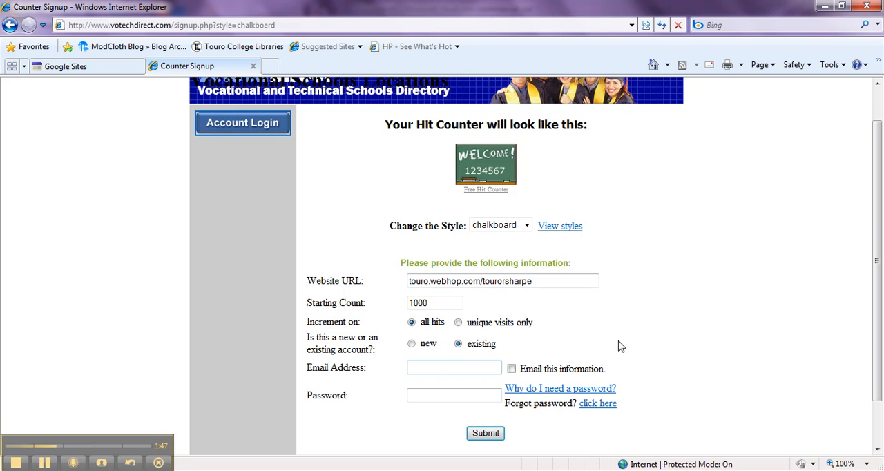
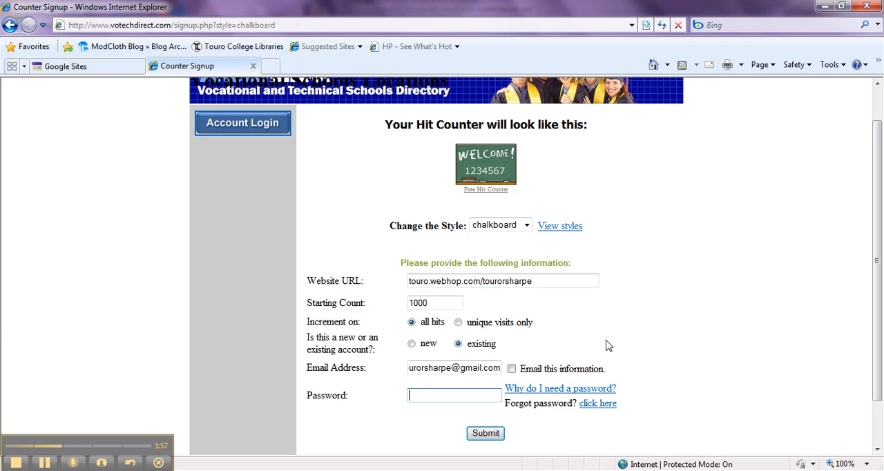
text(••••)
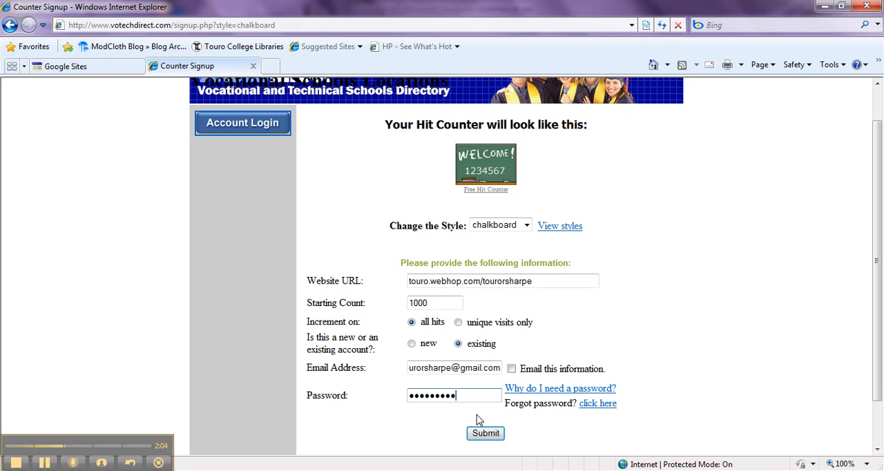
click(485, 433)
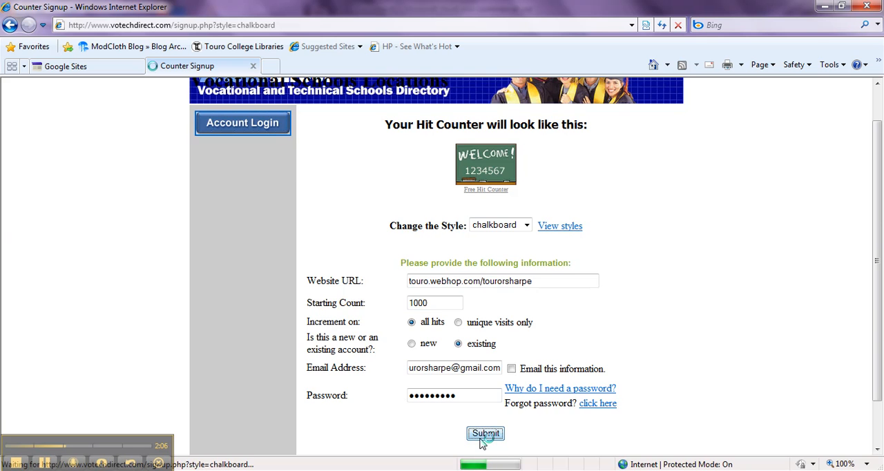
- Select the generated counter HTML code and copy it
click(485, 433)
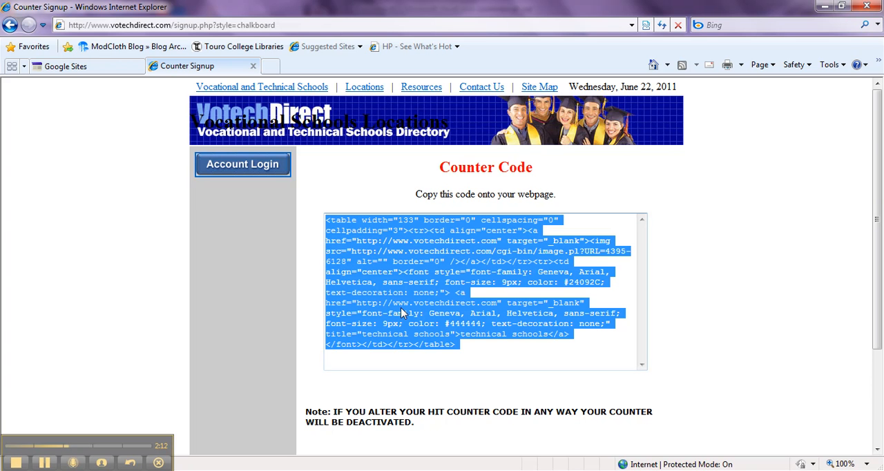
right_click(401, 312)
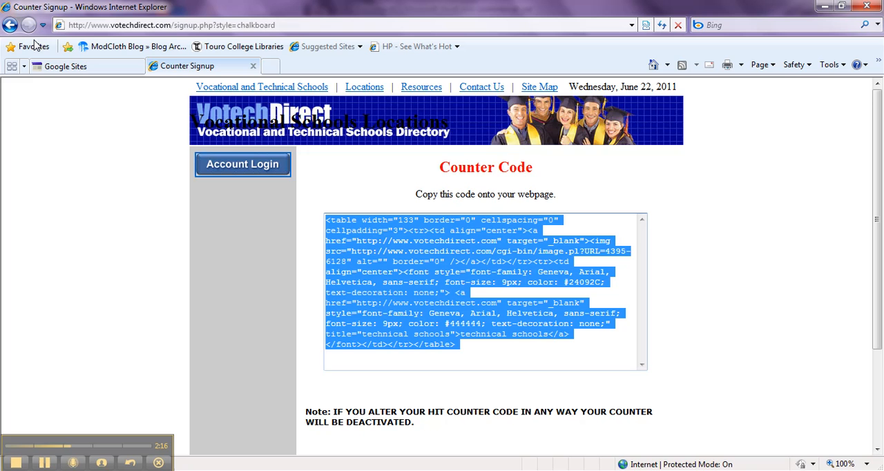
- Switch to Google Sites, open the tourorsharpe site and reach its CONTACT ME! page
click(66, 66)
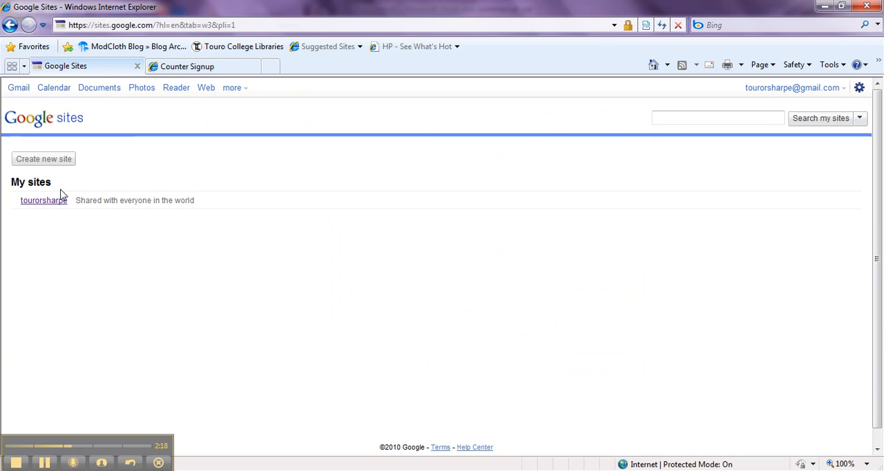
click(43, 200)
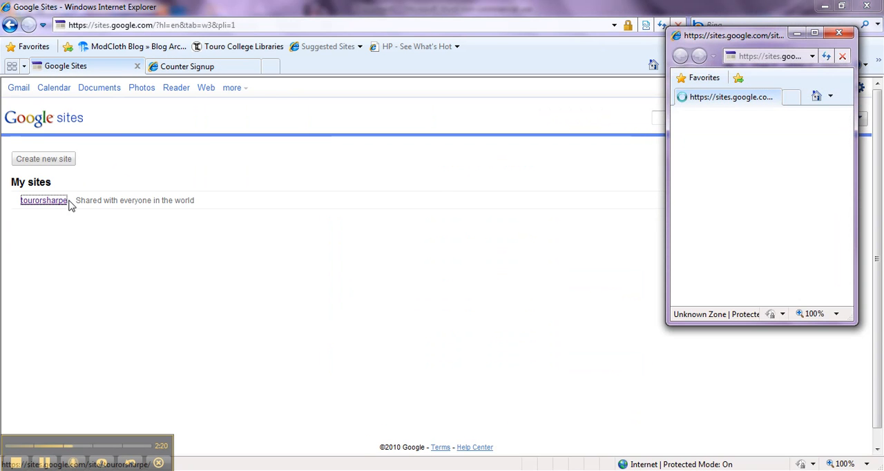
click(43, 200)
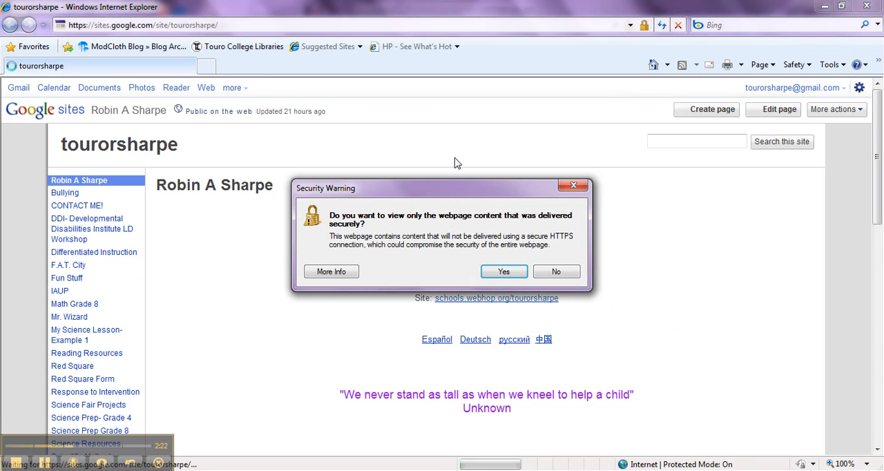
mouse_move(574, 185)
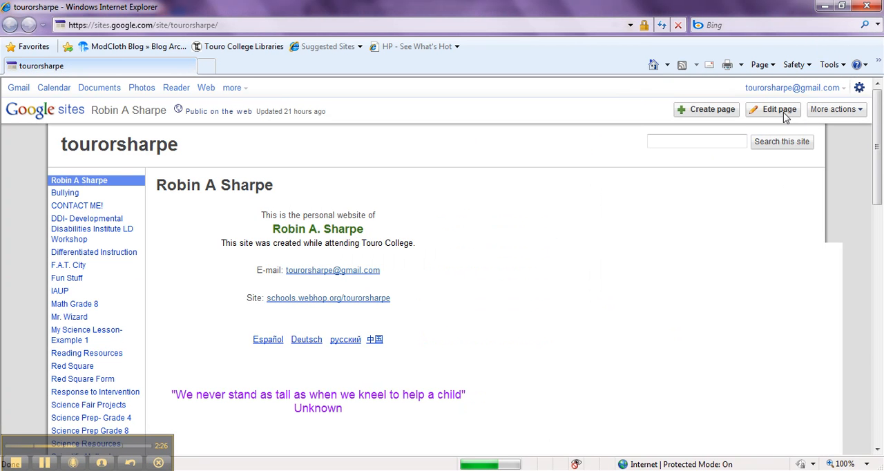
click(773, 109)
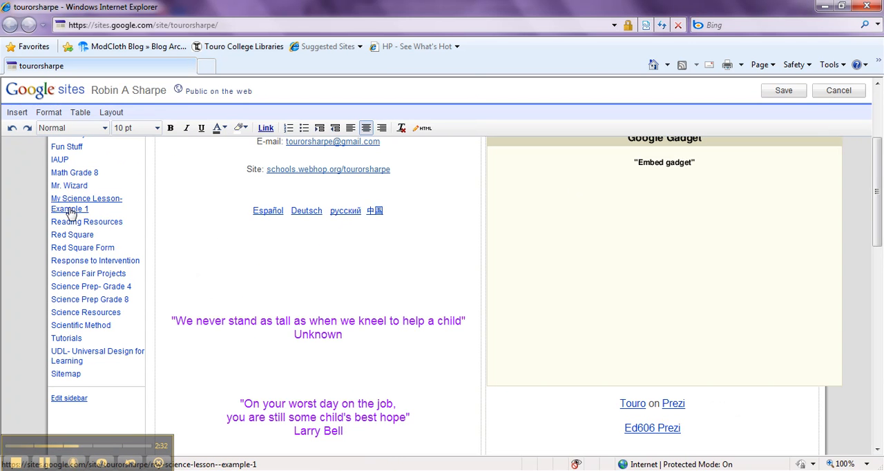
mouse_move(67, 360)
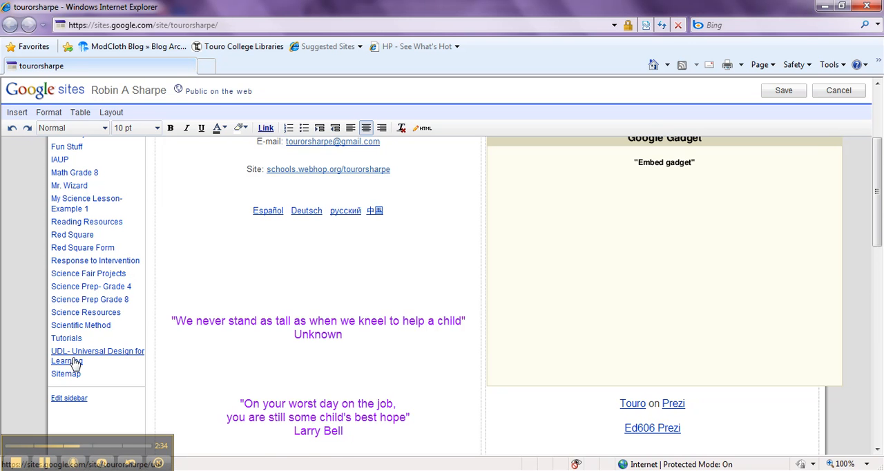
scroll(down, 3)
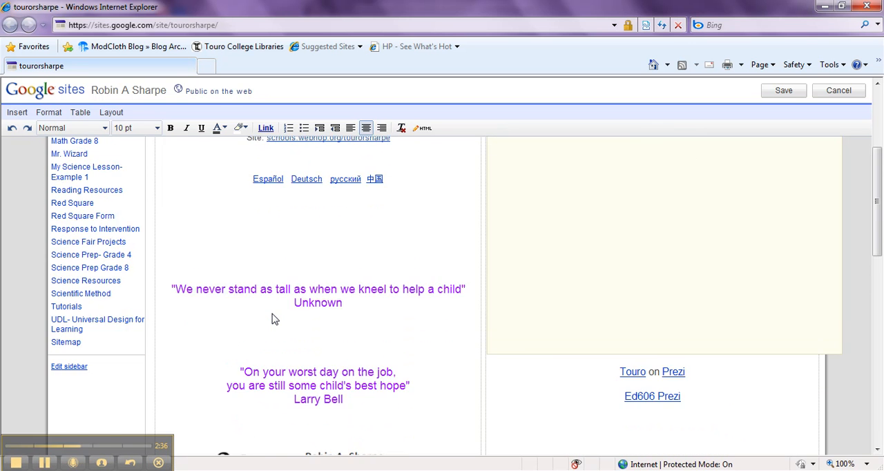
scroll(up, 3)
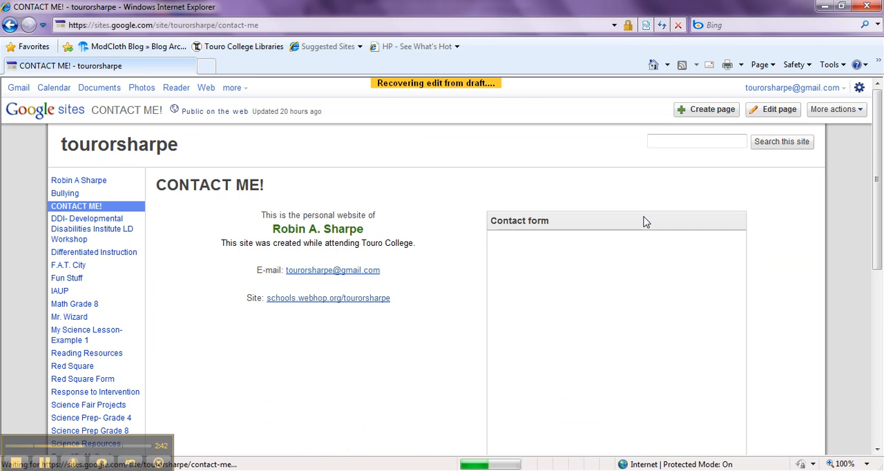
- Edit the CONTACT ME! page and paste the counter code at the bottom of its HTML source
click(773, 109)
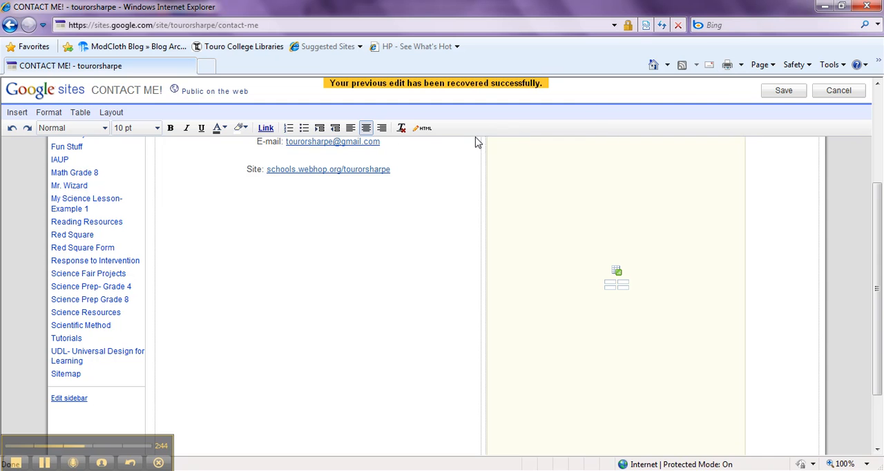
mouse_move(422, 128)
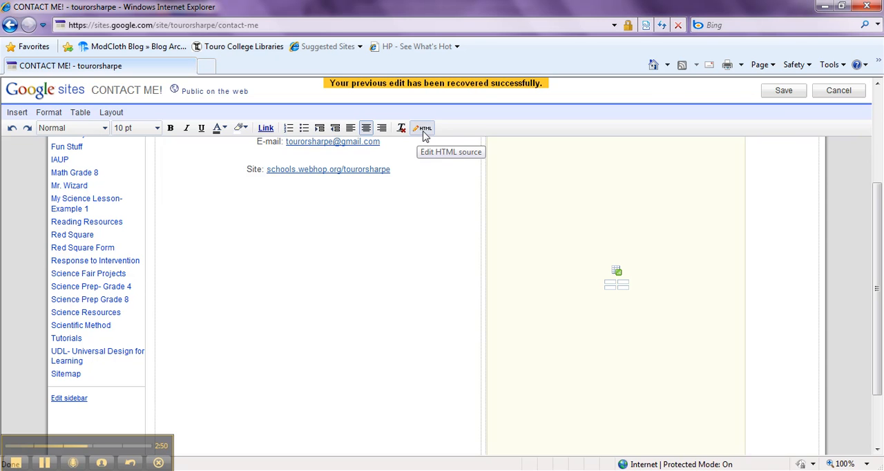
click(422, 127)
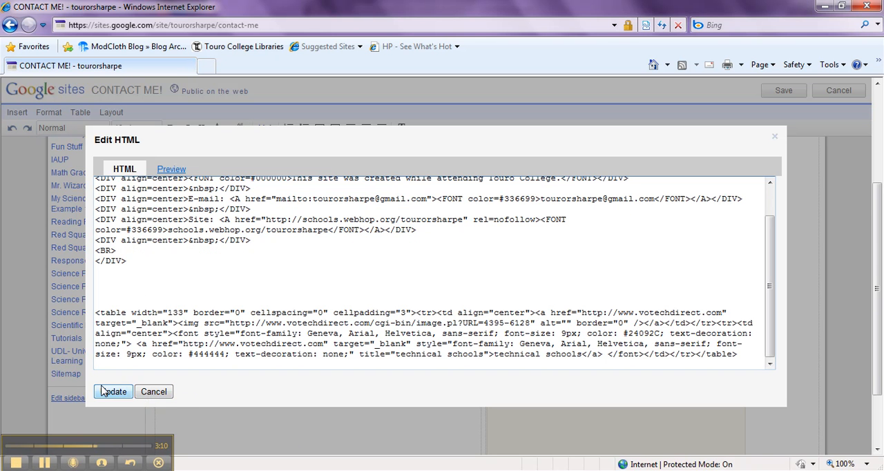
- Update the page HTML and allow the non-secure chalkboard counter image to load
click(113, 391)
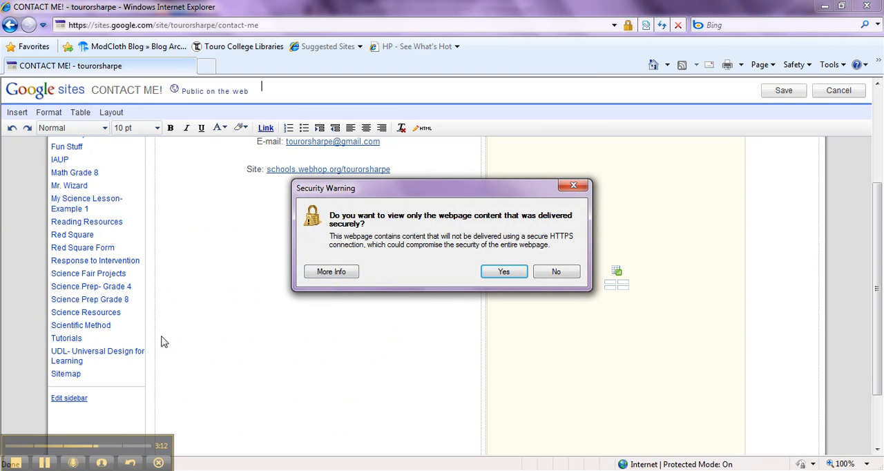
mouse_move(556, 271)
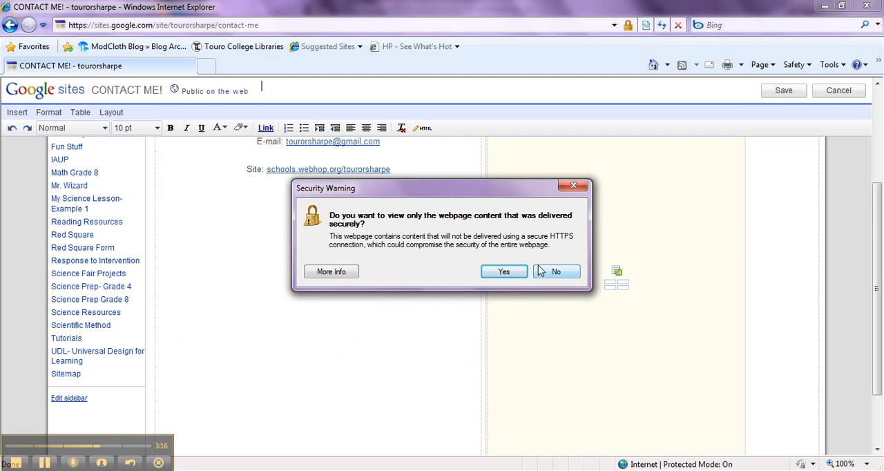
mouse_move(384, 227)
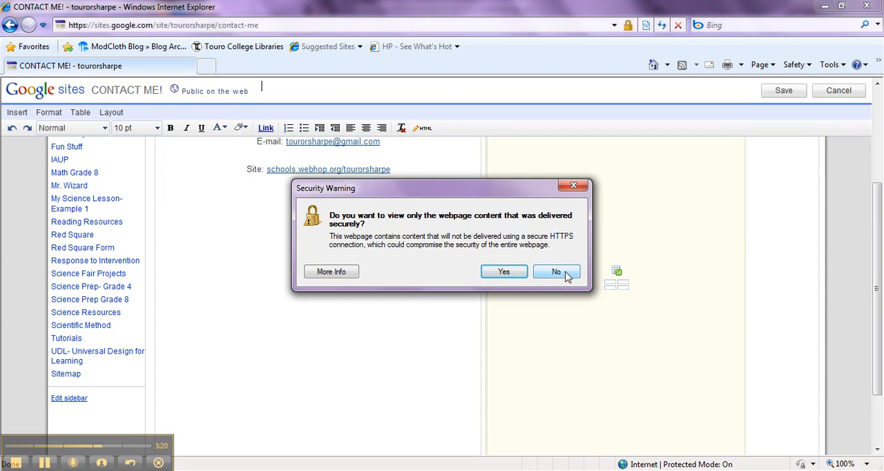
click(556, 271)
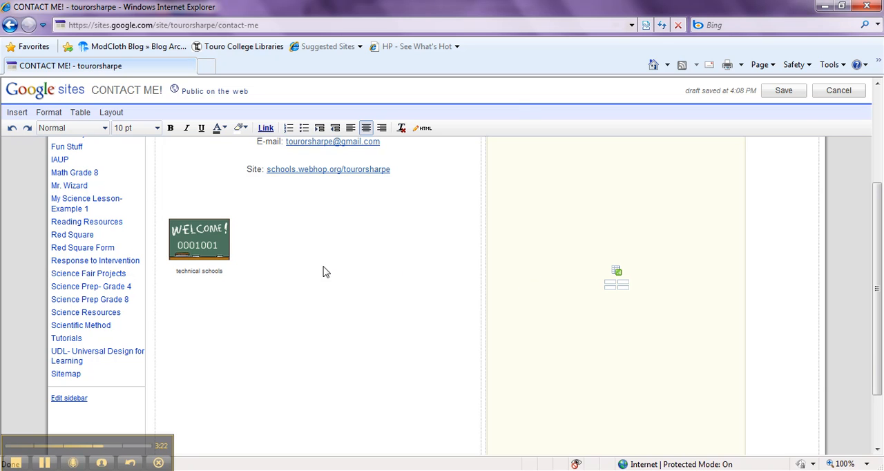
mouse_move(350, 247)
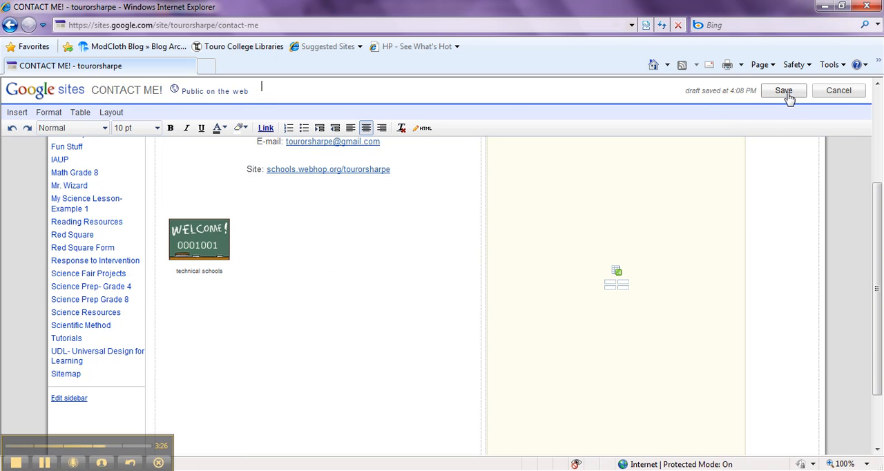
- Save the CONTACT ME! page so the chalkboard counter shows on the live page
click(784, 91)
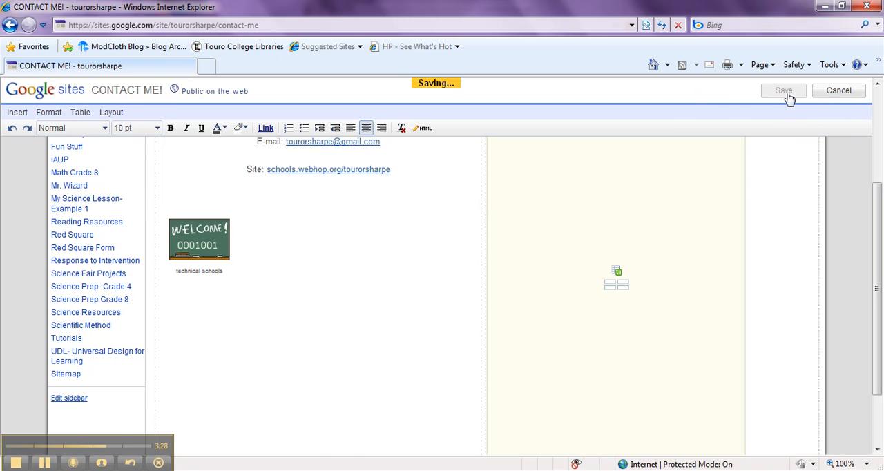
click(784, 91)
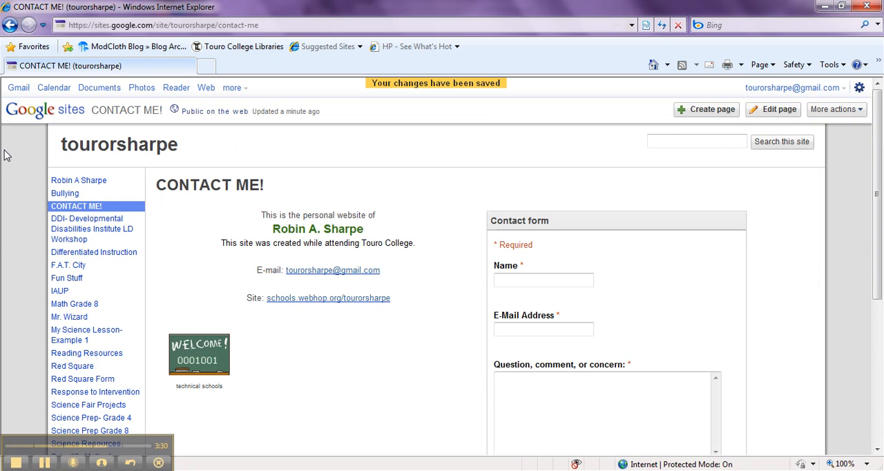
mouse_move(254, 357)
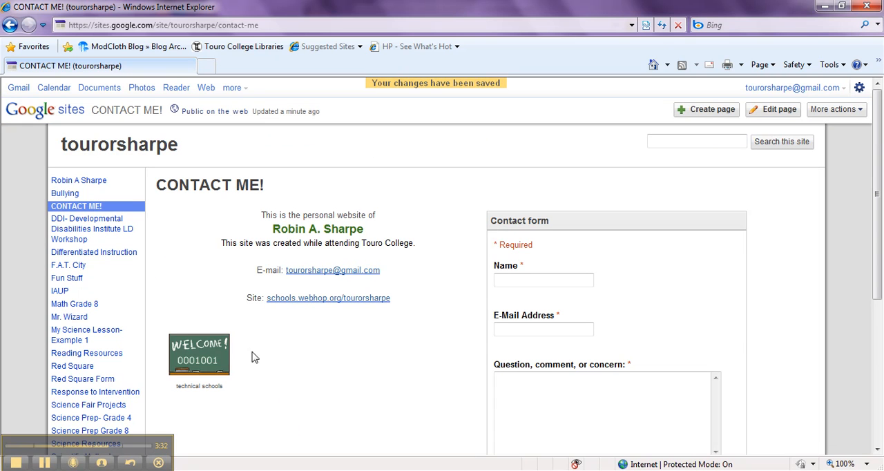
mouse_move(295, 388)
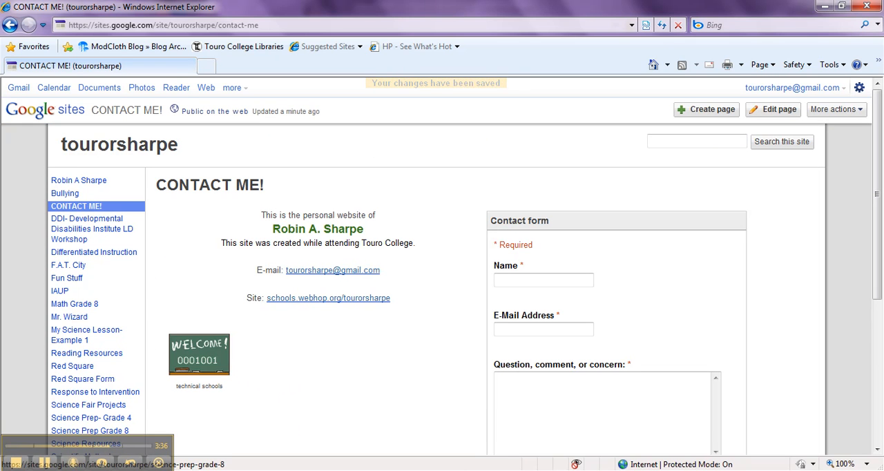
mouse_move(90, 463)
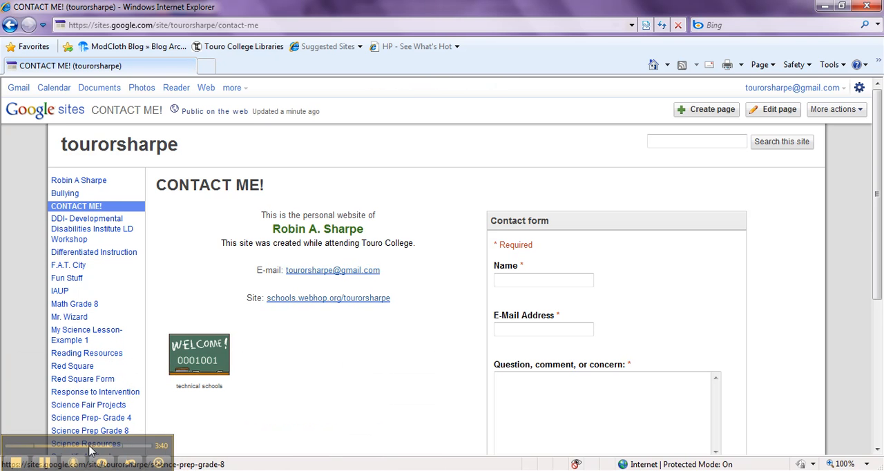
mouse_move(14, 461)
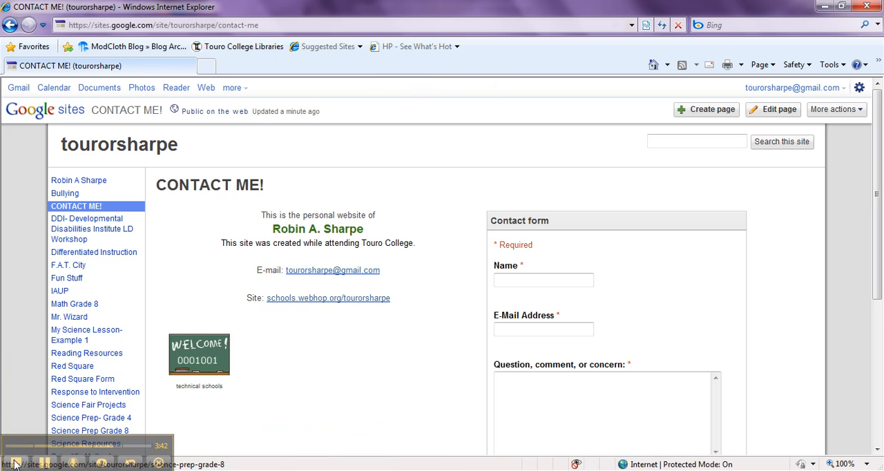